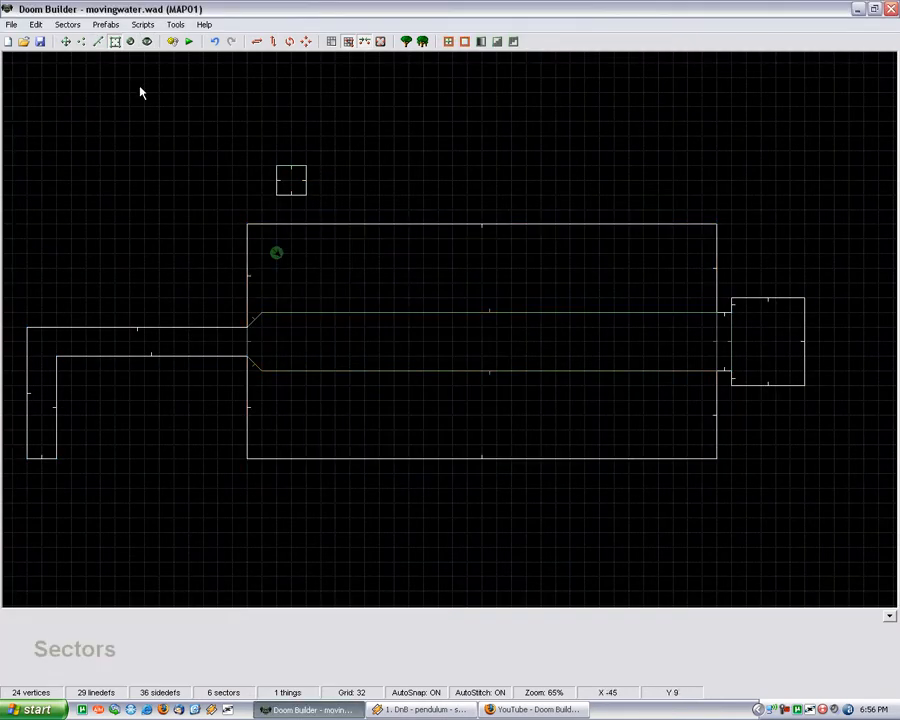
- Check linedef 28's action and tag without changes, then switch to Lines mode
{"action": "double_click", "coordinate": [290, 165]}
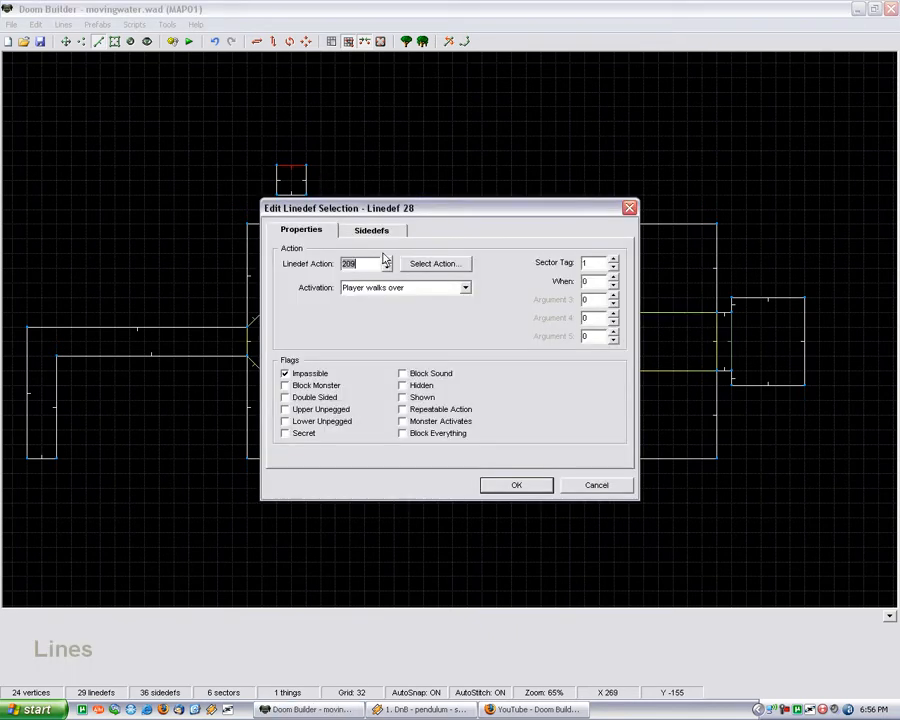
{"action": "left_click", "coordinate": [516, 485]}
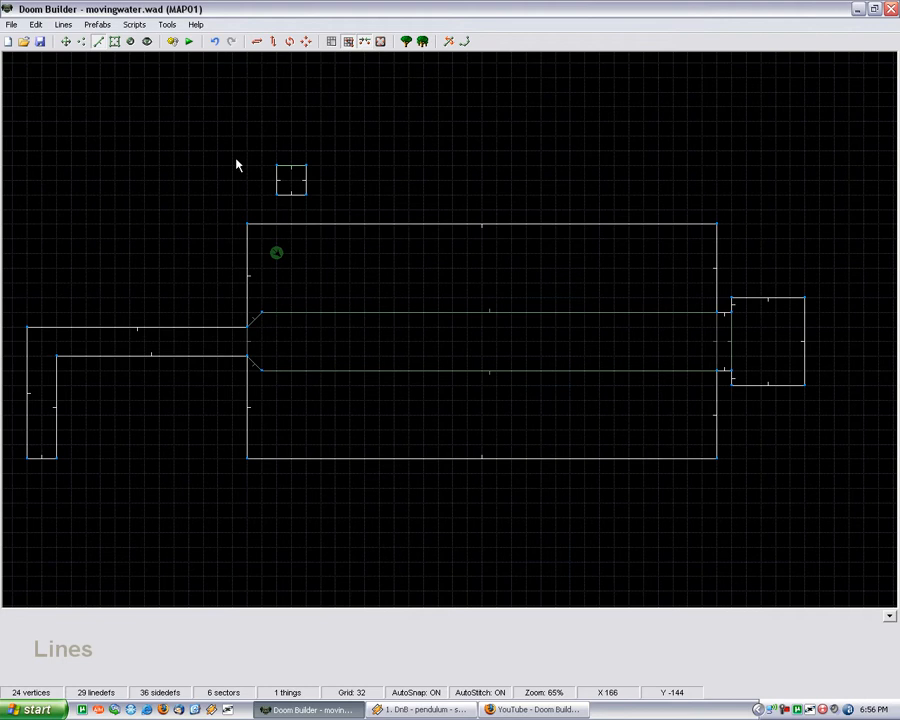
{"action": "left_click", "coordinate": [115, 41]}
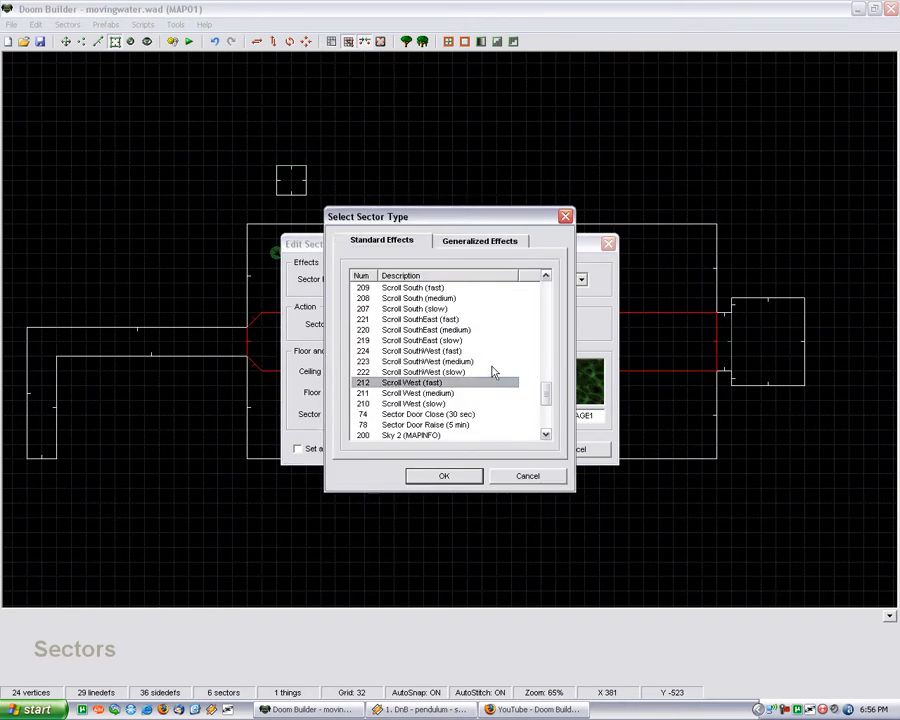
{"action": "mouse_move", "coordinate": [465, 522]}
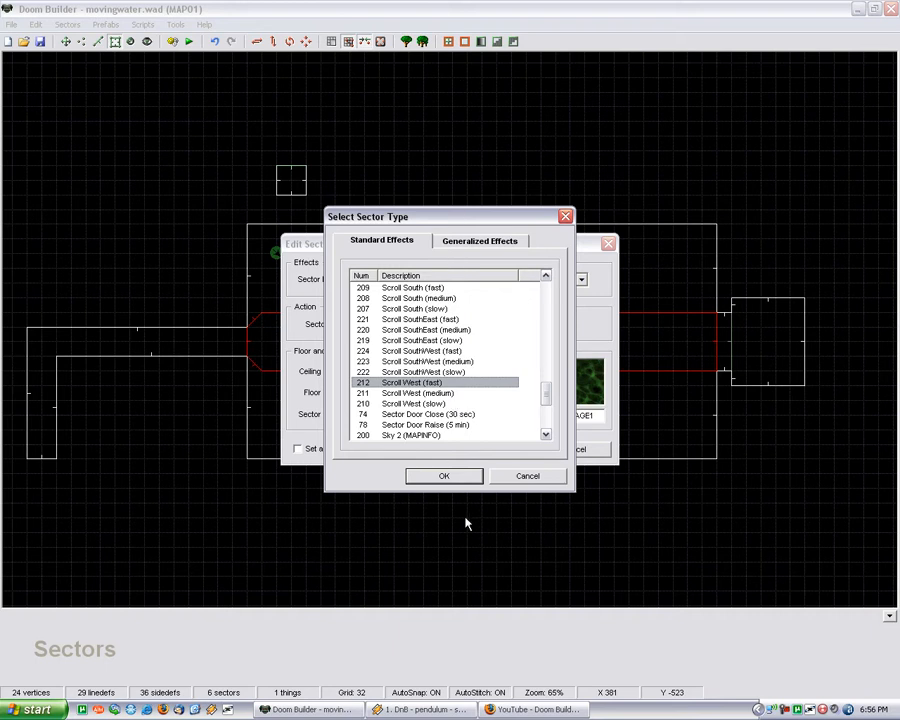
{"action": "mouse_move", "coordinate": [328, 447]}
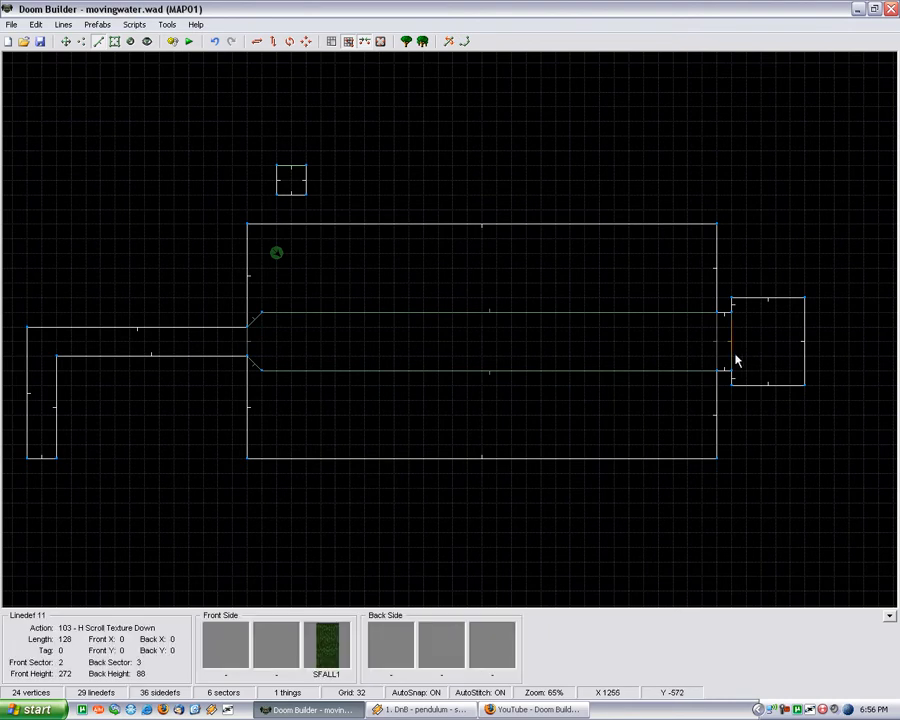
- Change linedef 11's Scroll Texture Down speed from 50 to 75 and apply it
{"action": "double_click", "coordinate": [730, 360]}
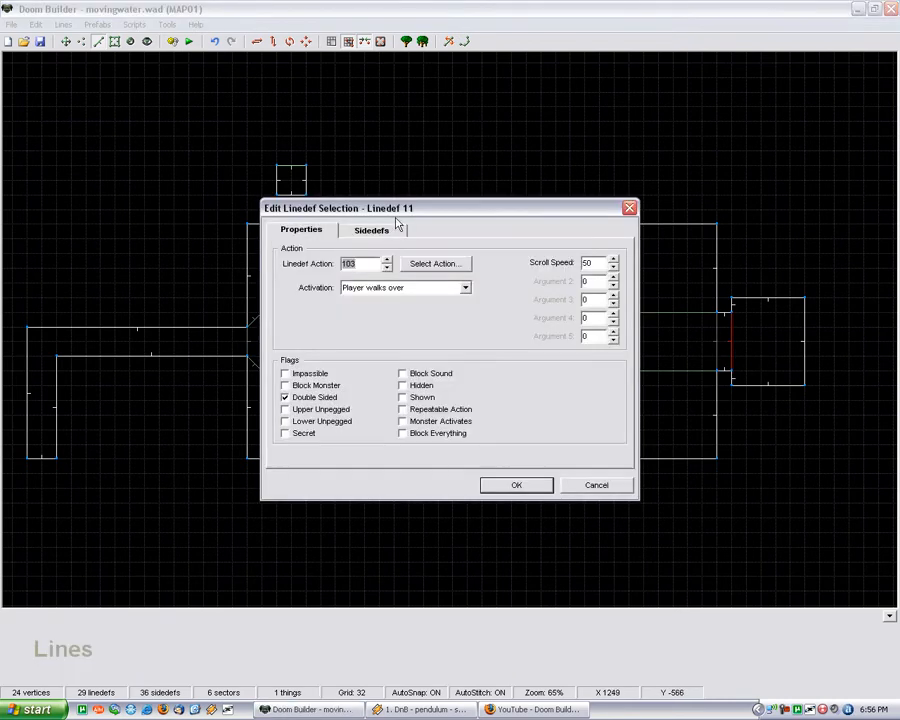
{"action": "left_click", "coordinate": [371, 230]}
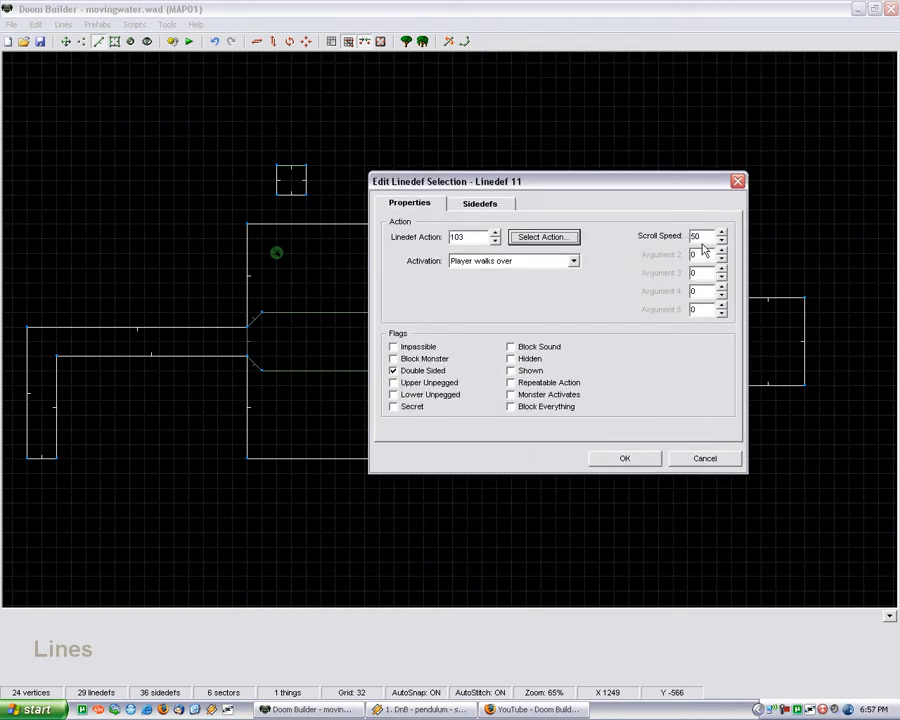
{"action": "left_click", "coordinate": [721, 232]}
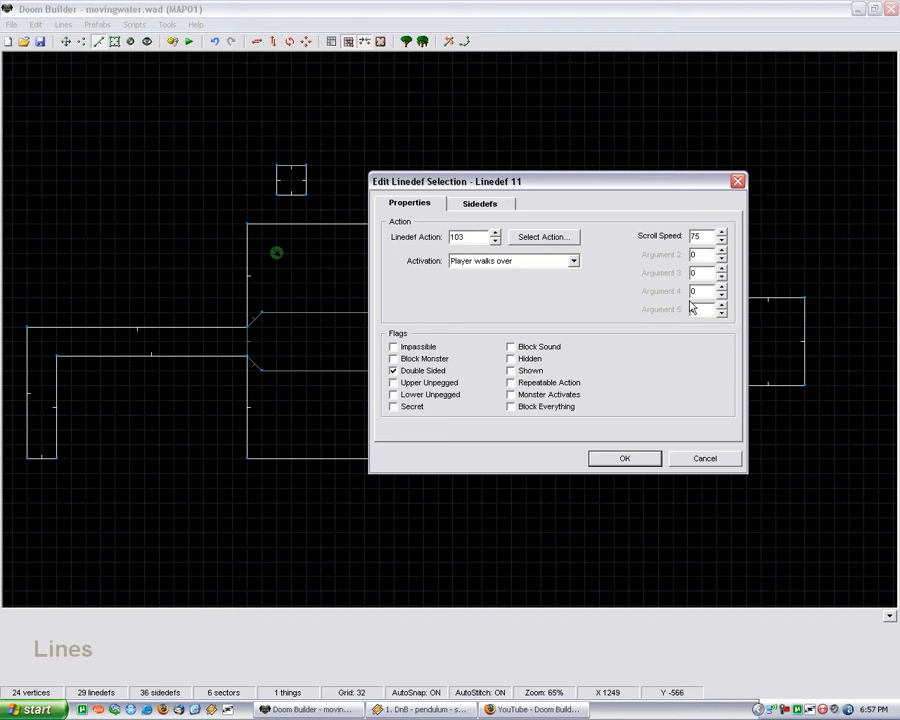
{"action": "left_click", "coordinate": [624, 458]}
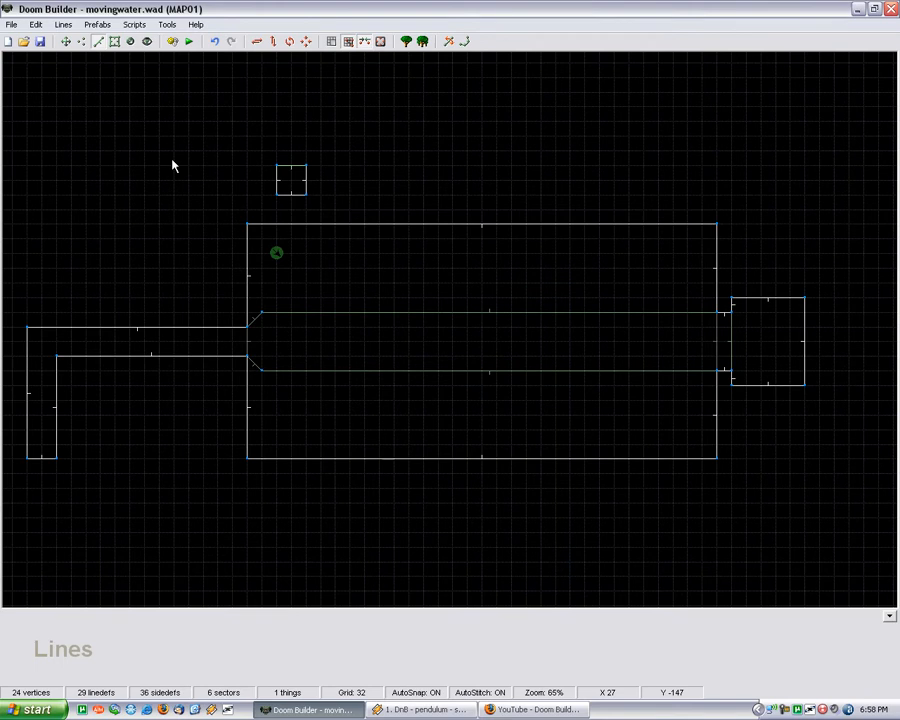
{"action": "mouse_move", "coordinate": [226, 134]}
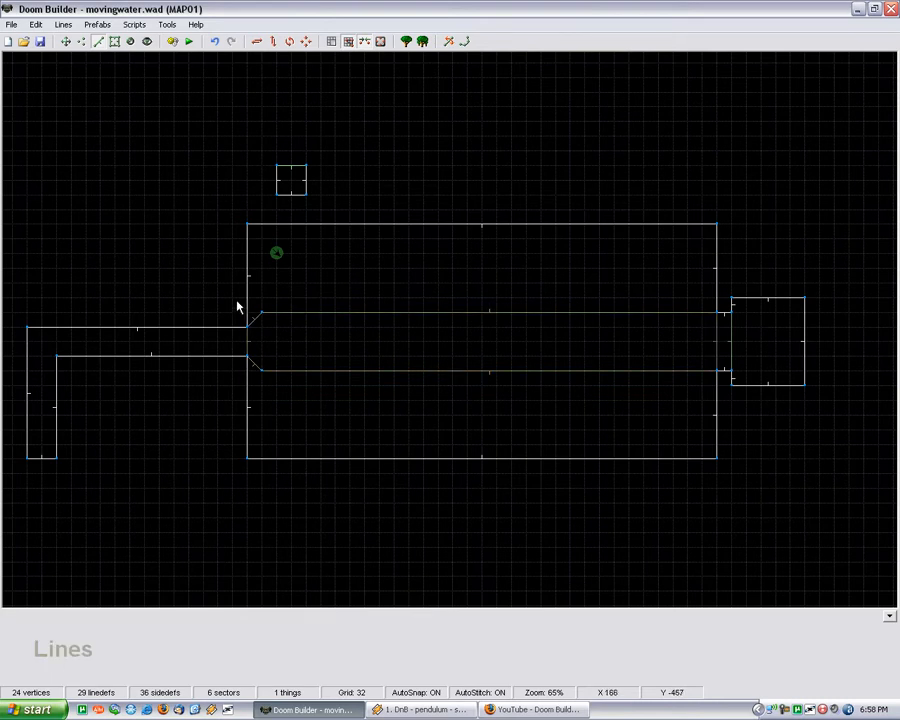
{"action": "mouse_move", "coordinate": [605, 337]}
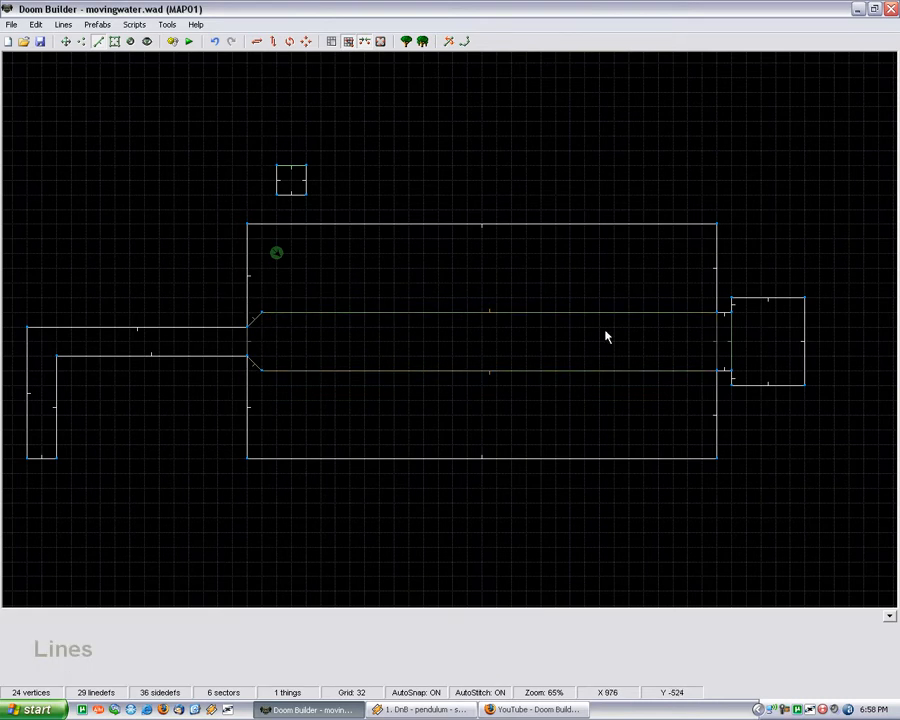
{"action": "scroll", "scroll_direction": "down", "scroll_amount": 3}
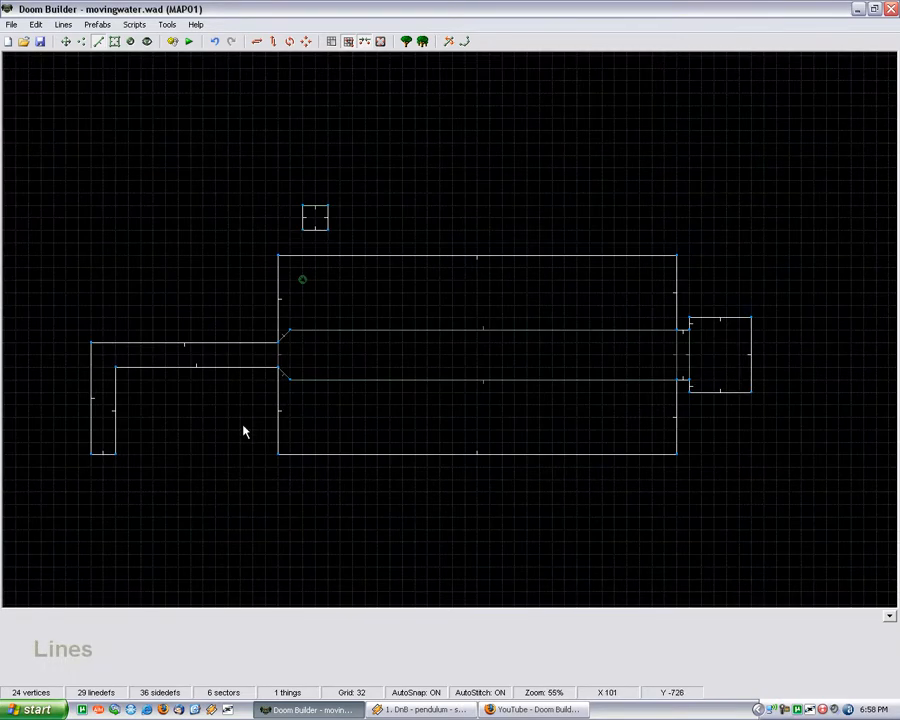
{"action": "mouse_move", "coordinate": [302, 287]}
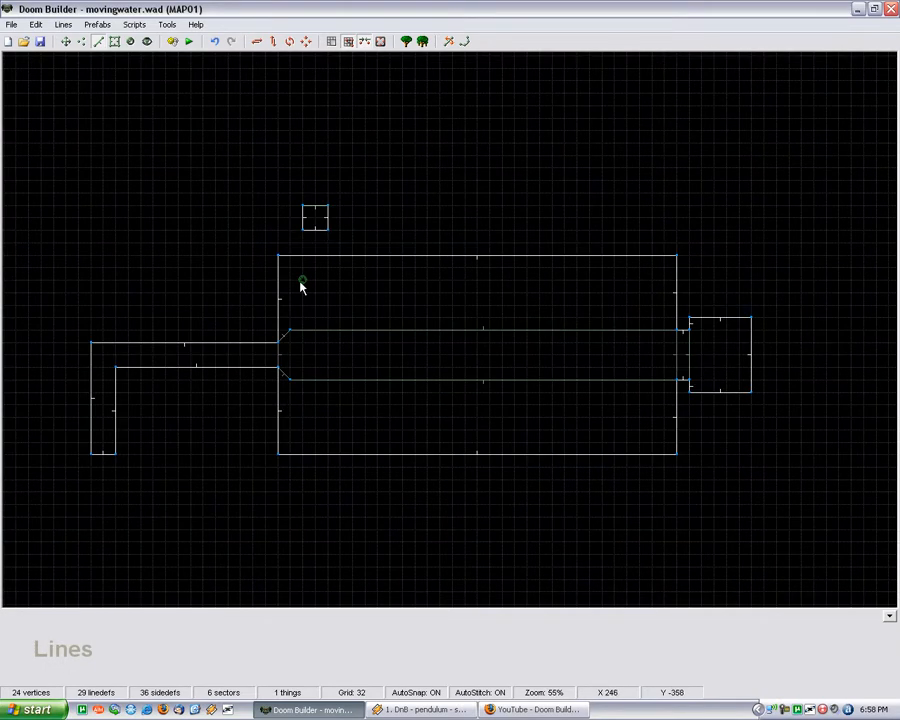